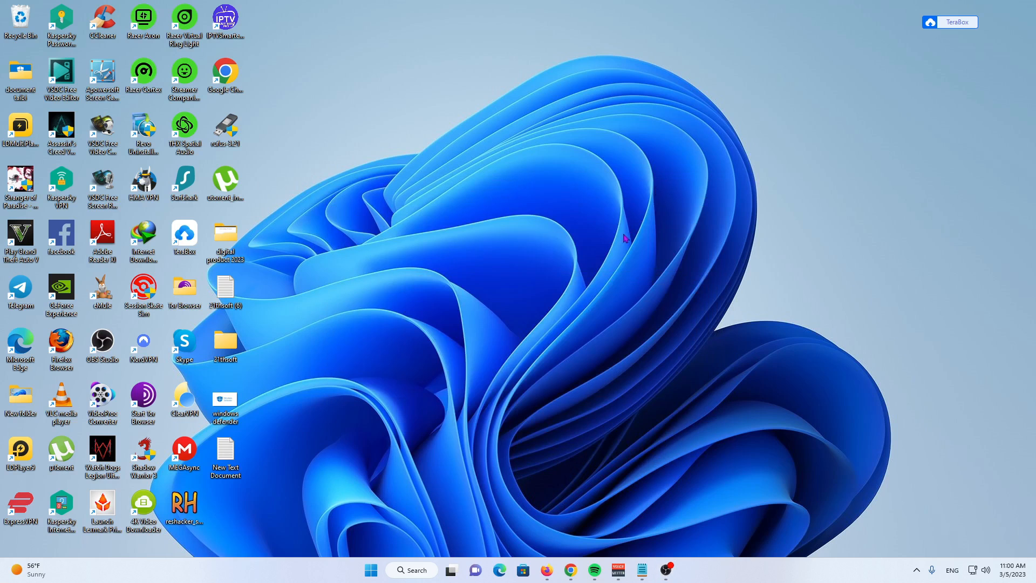
pyautogui.moveTo(624, 248)
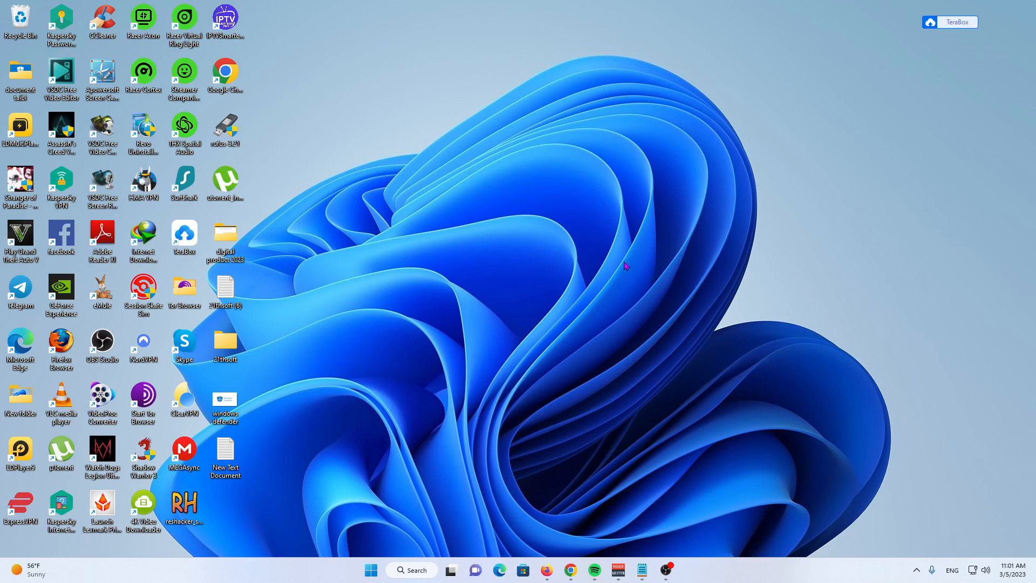
pyautogui.moveTo(593, 215)
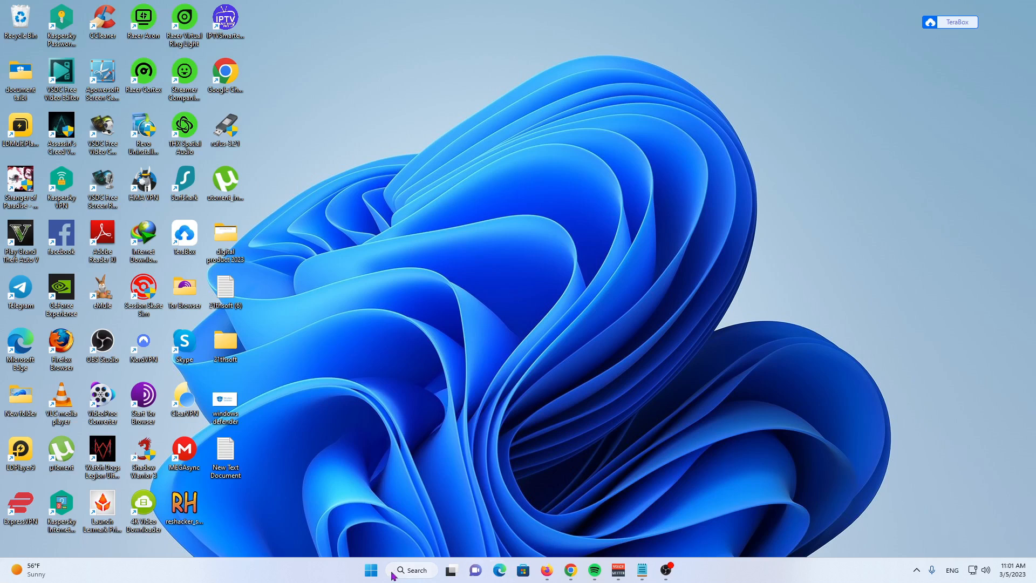
# Launch an administrator terminal from the Start button's right-click menu
pyautogui.rightClick(370, 570)
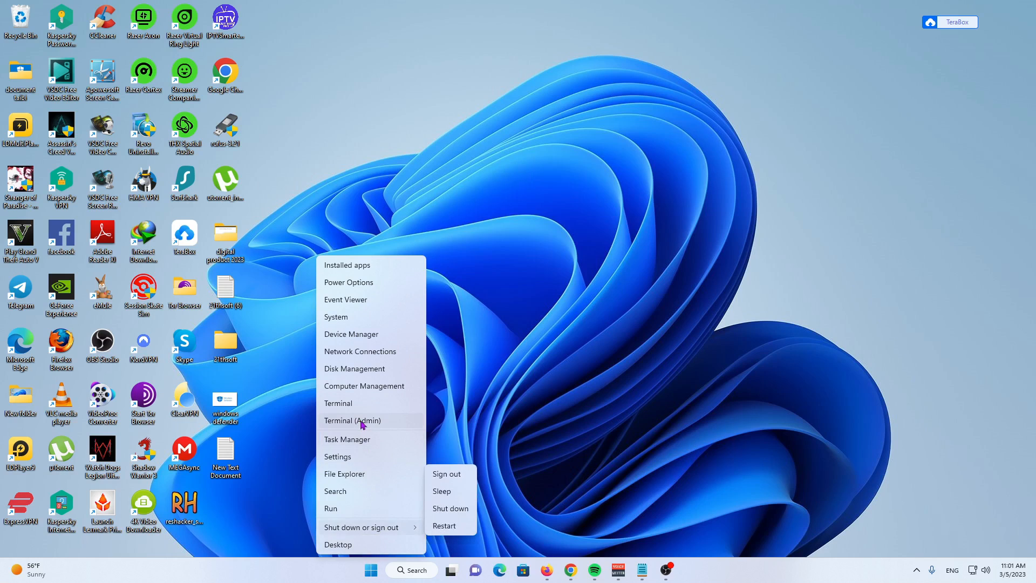
pyautogui.click(351, 420)
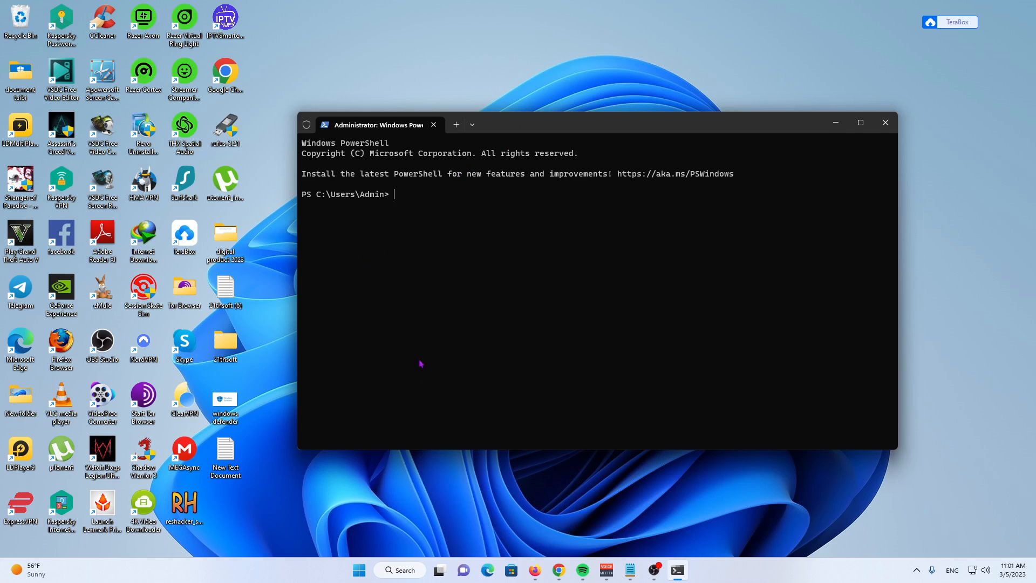
pyautogui.moveTo(447, 422)
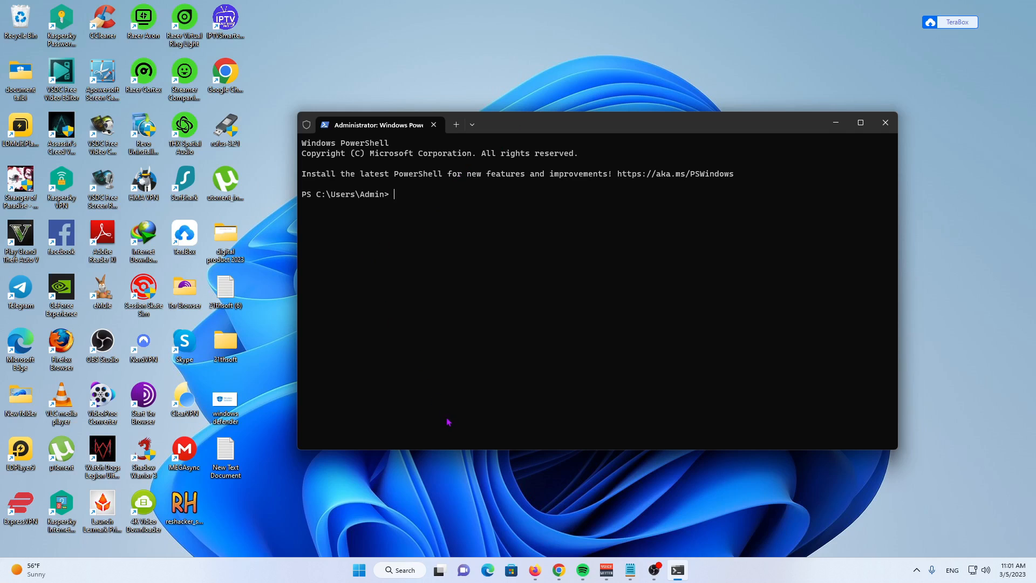
pyautogui.moveTo(443, 466)
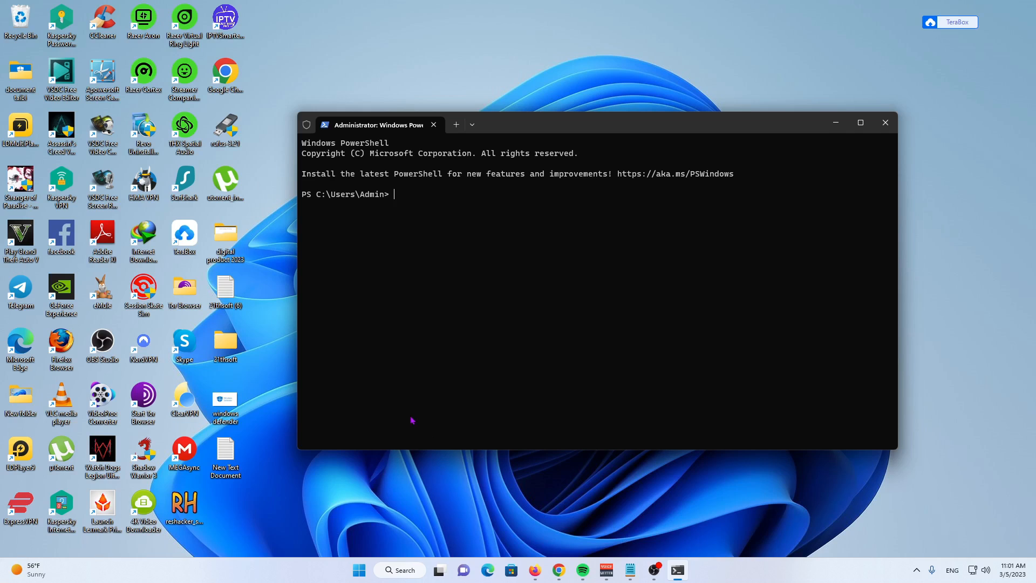
pyautogui.moveTo(260, 432)
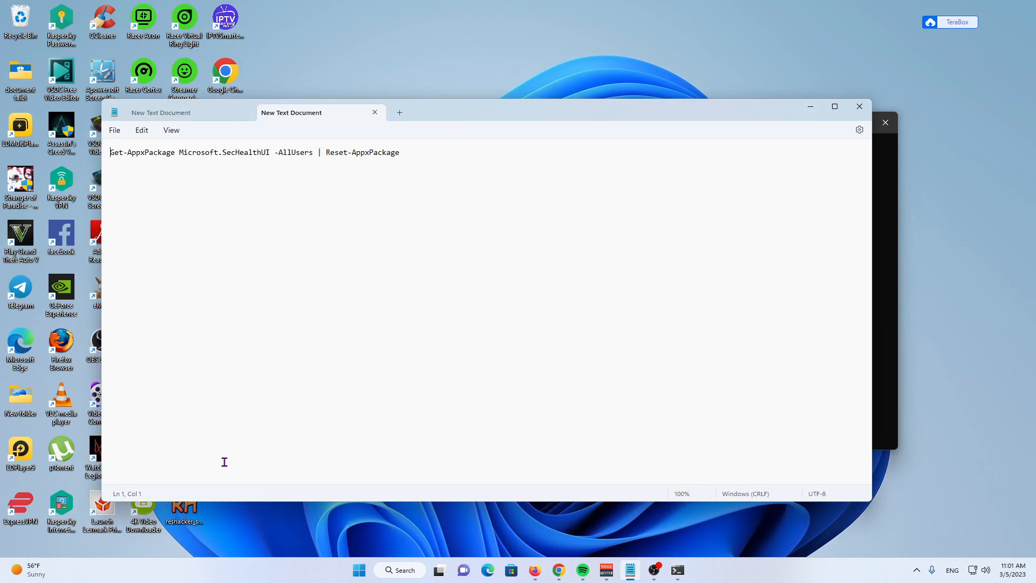
pyautogui.moveTo(407, 420)
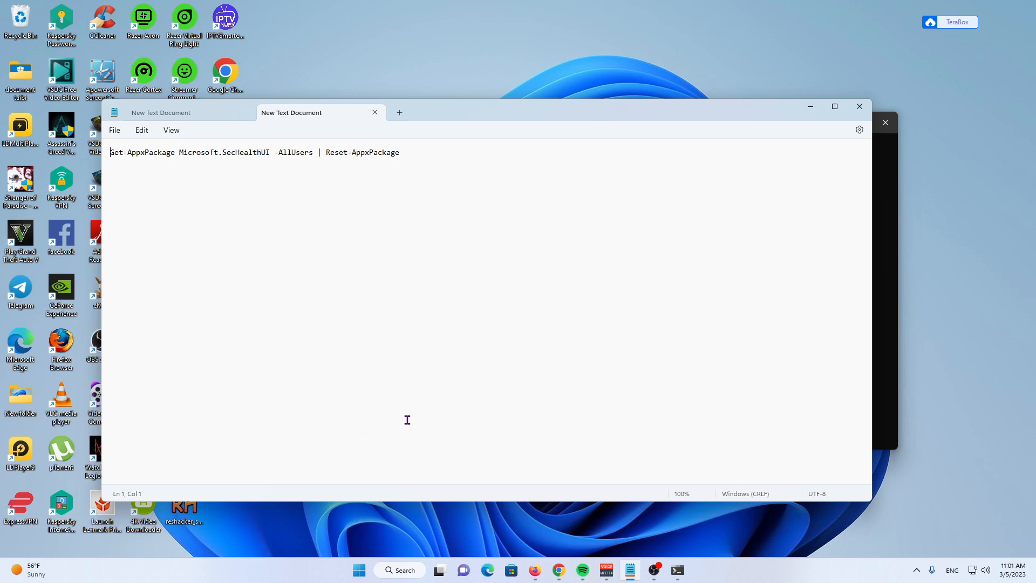
pyautogui.moveTo(407, 423)
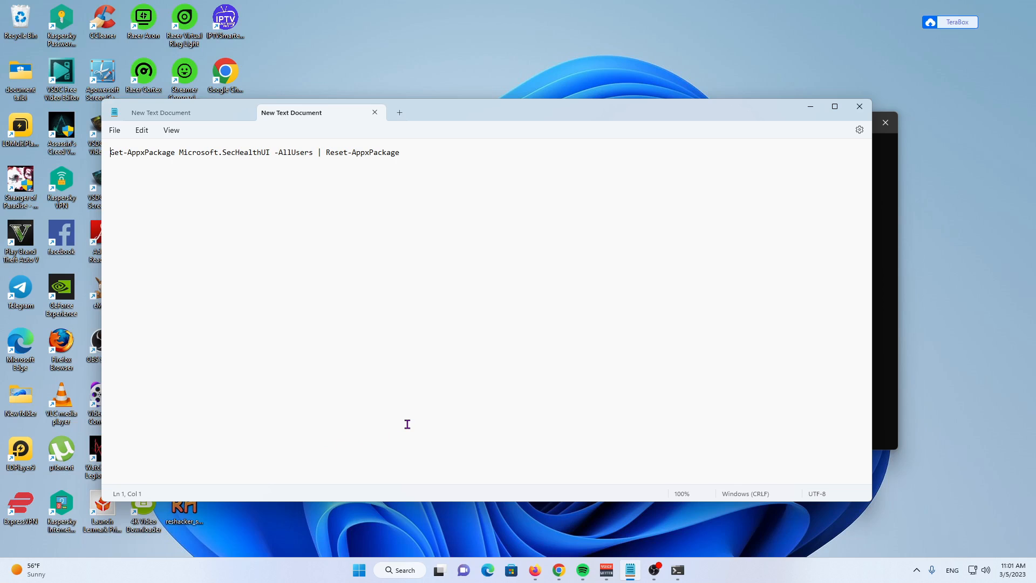
# Copy the Reset-AppxPackage command from the Notepad note for use in PowerShell
pyautogui.rightClick(290, 159)
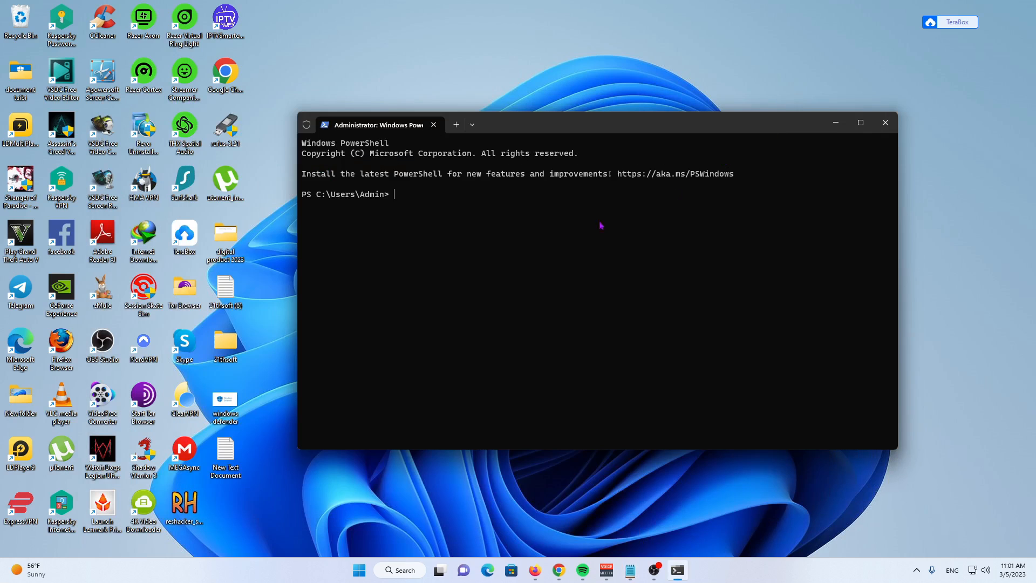
# Run Get-AppxPackage Microsoft.SecHealthUI -AllUsers | Reset-AppxPackage in the admin PowerShell
pyautogui.write('Get-AppxPackage Microsoft.SecHealthUI -AllUsers | Reset-AppxPackage')
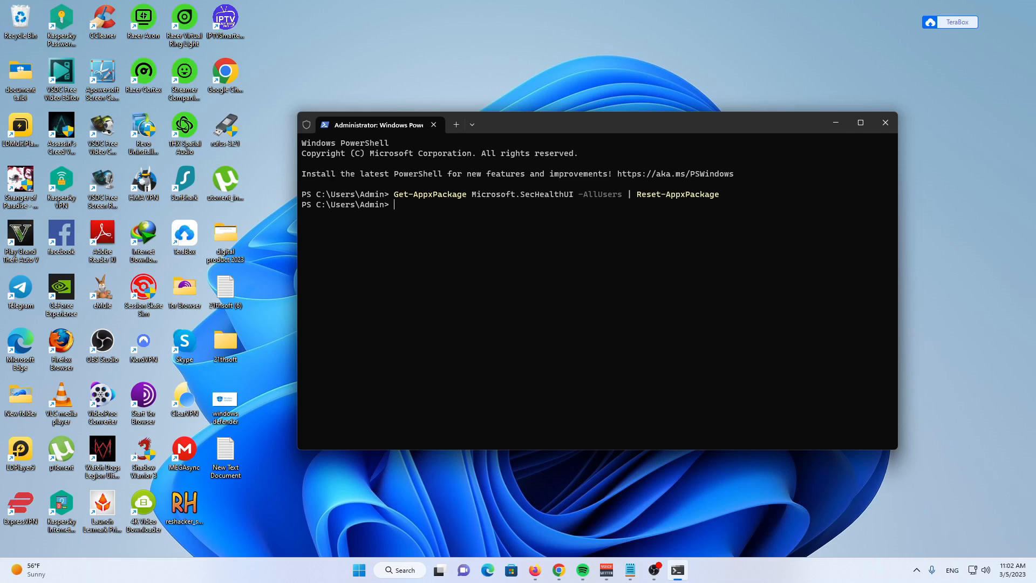
pyautogui.moveTo(538, 270)
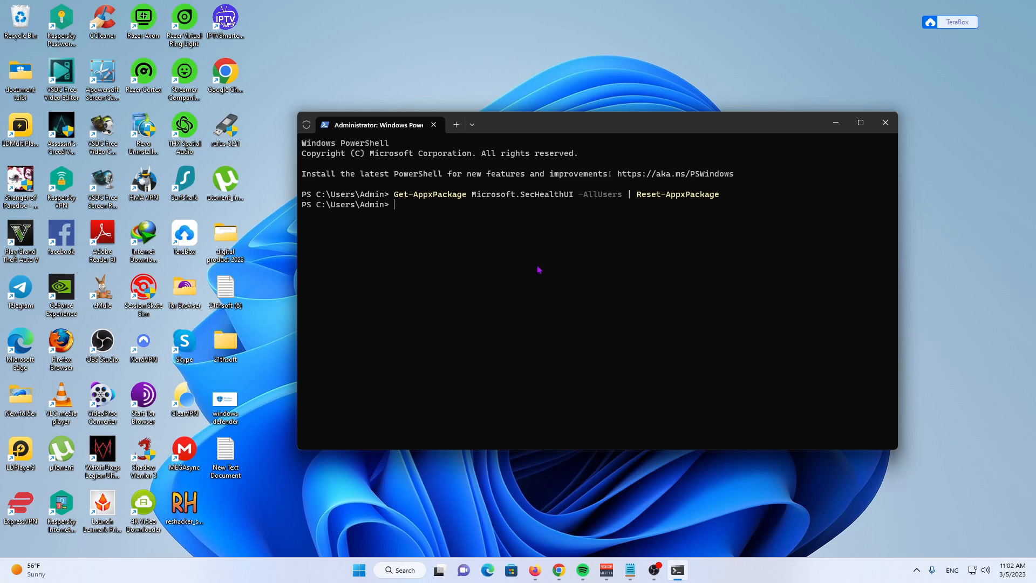
pyautogui.moveTo(539, 272)
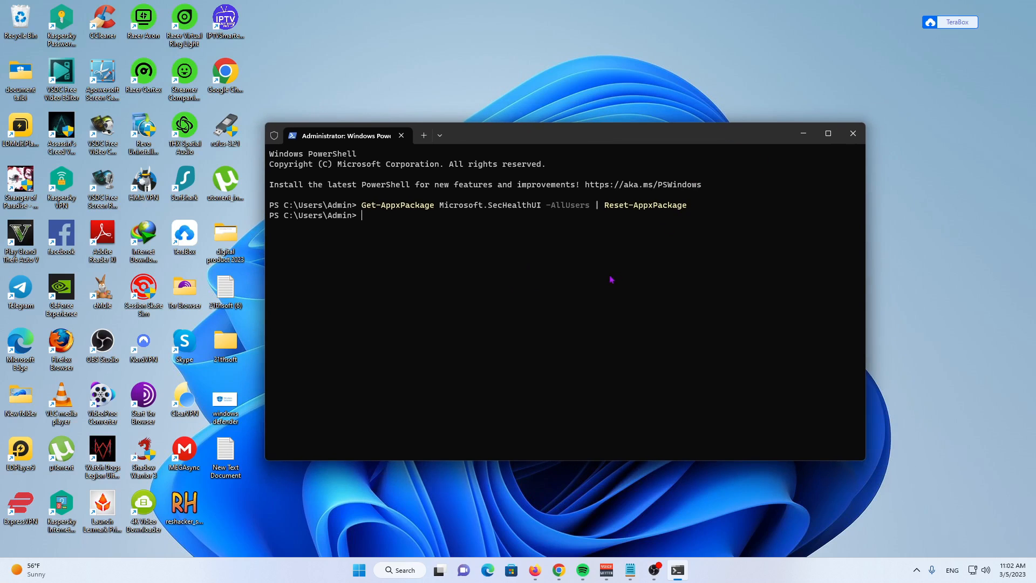
pyautogui.moveTo(601, 284)
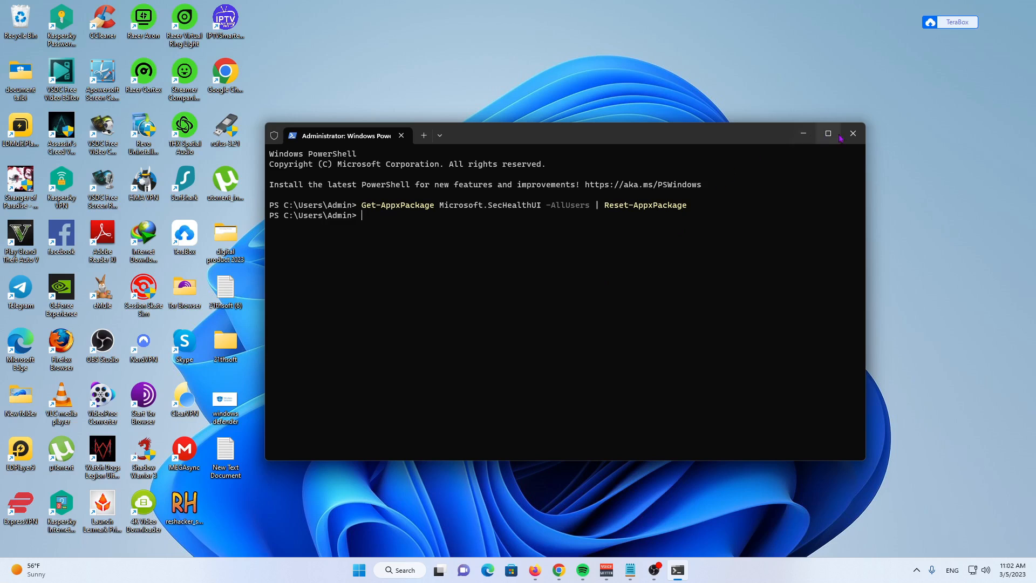
# Close the PowerShell window and bring up the Start menu's pinned apps
pyautogui.click(851, 134)
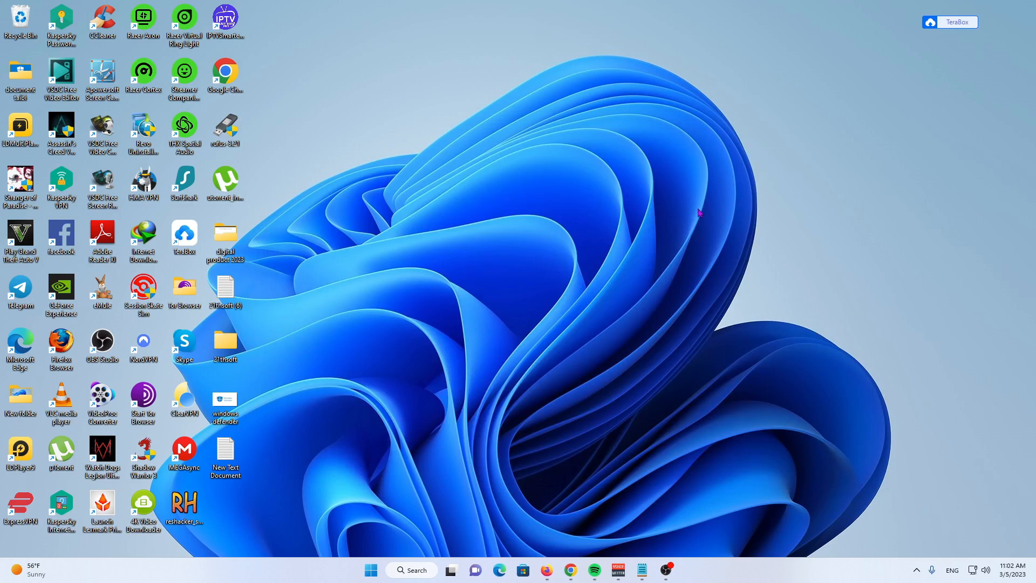
pyautogui.moveTo(585, 224)
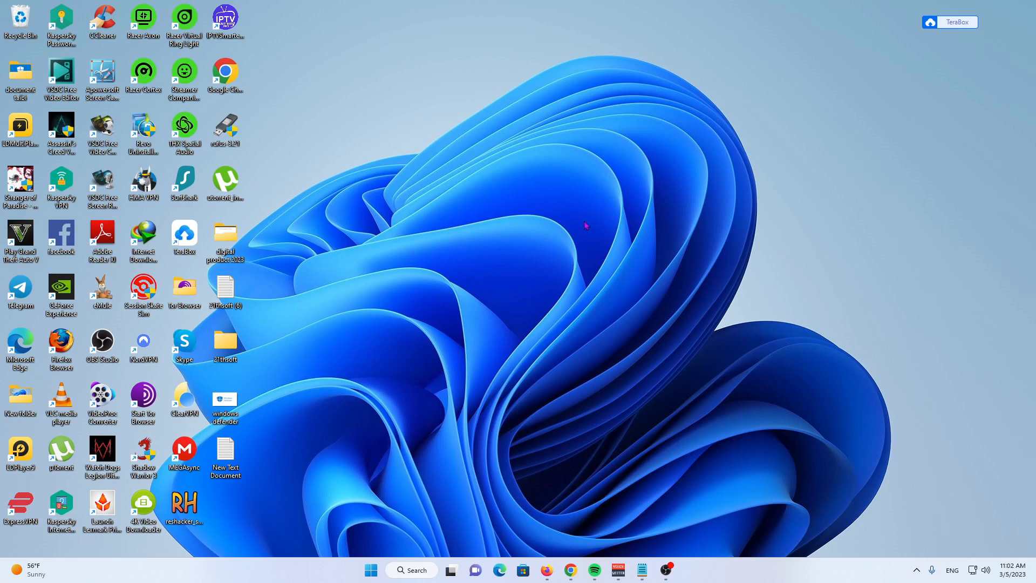
pyautogui.moveTo(569, 236)
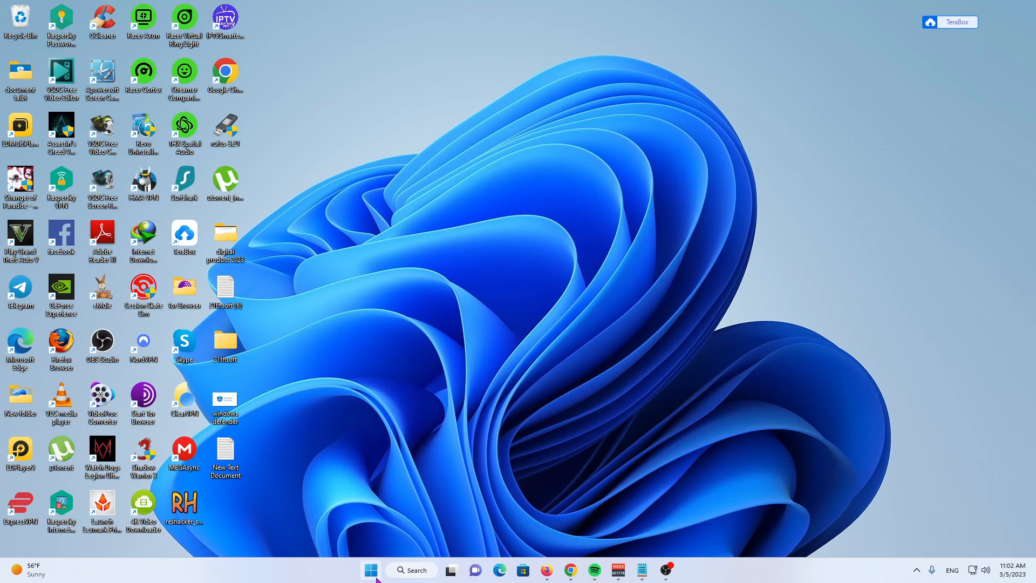
pyautogui.click(370, 569)
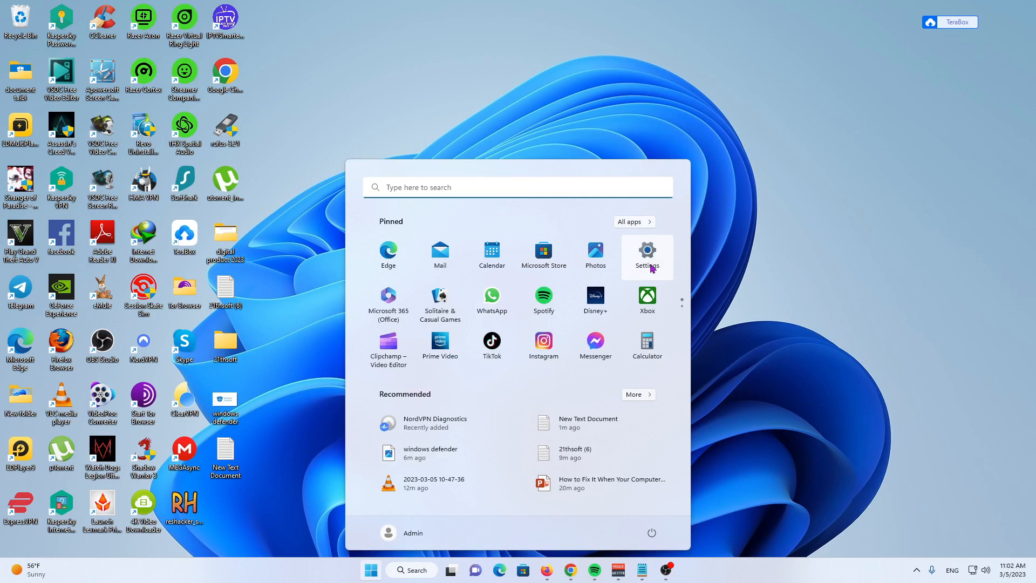
# Launch Windows Settings and navigate to the Apps page
pyautogui.click(646, 251)
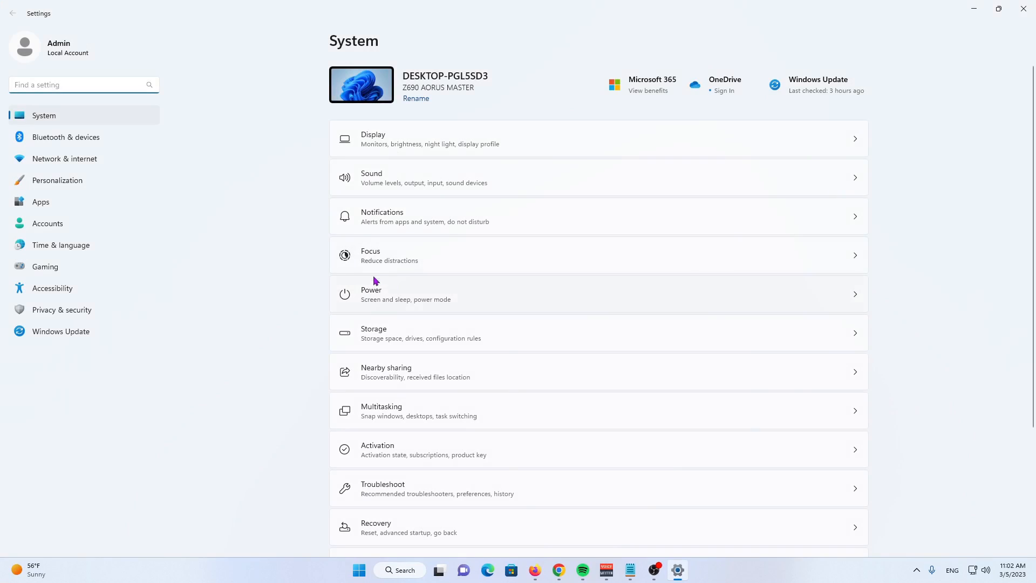
pyautogui.moveTo(277, 267)
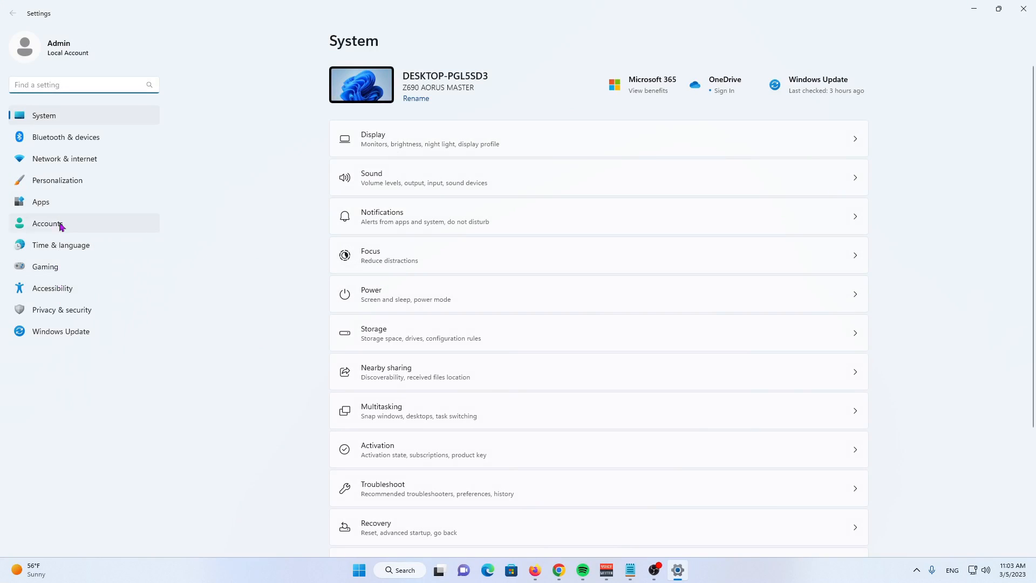
pyautogui.moveTo(57, 180)
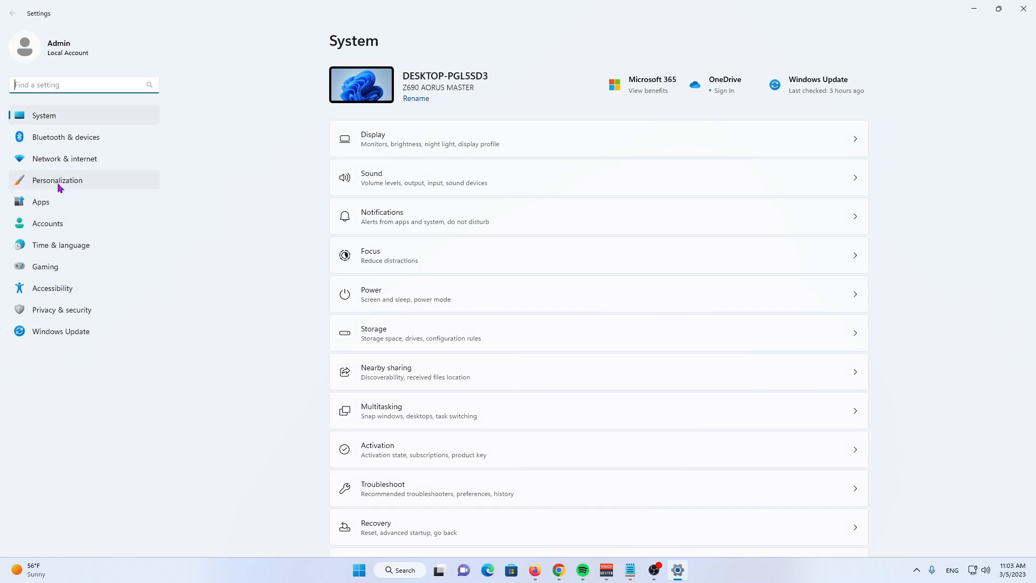
pyautogui.click(57, 180)
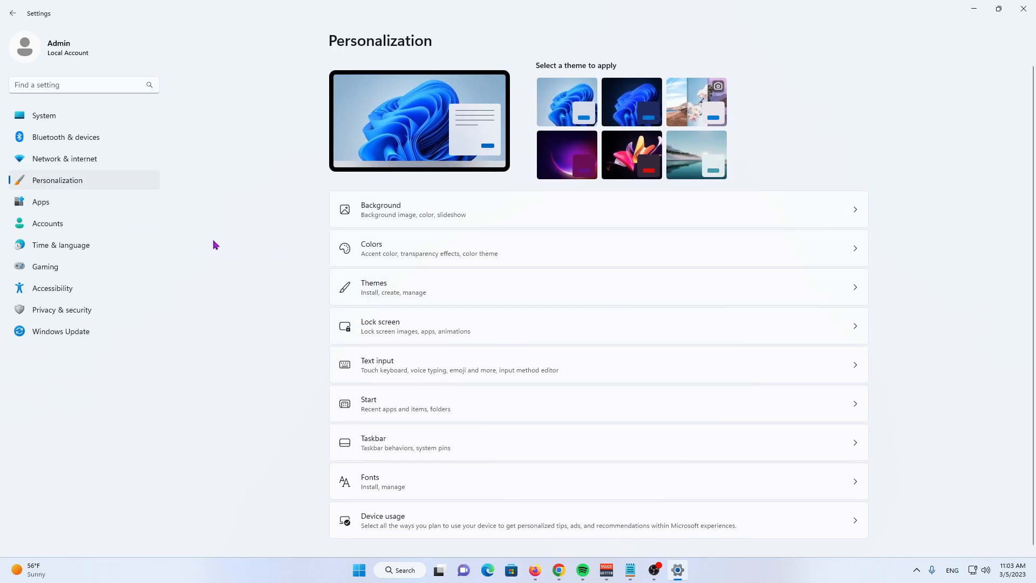
pyautogui.moveTo(48, 222)
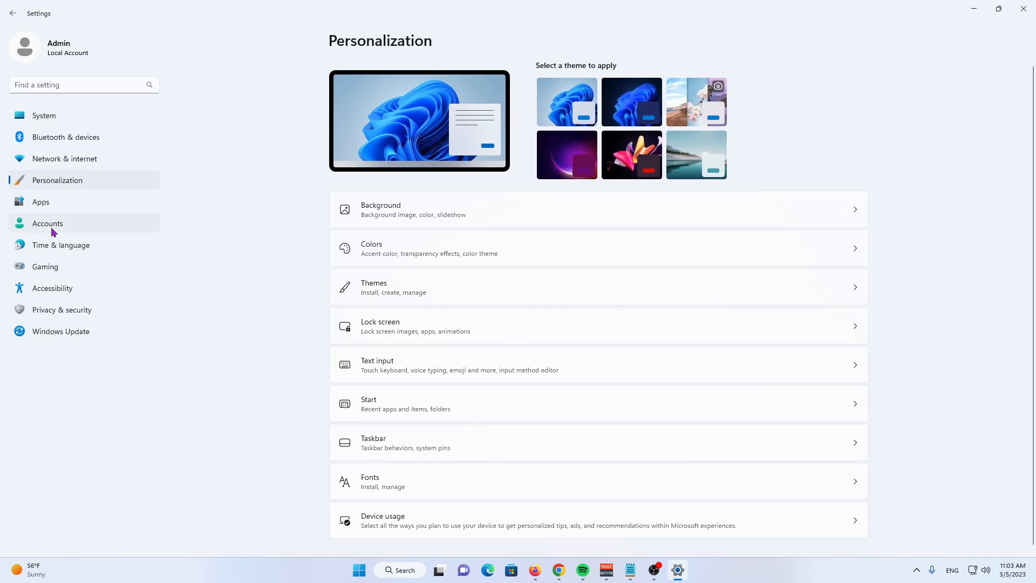
pyautogui.click(40, 202)
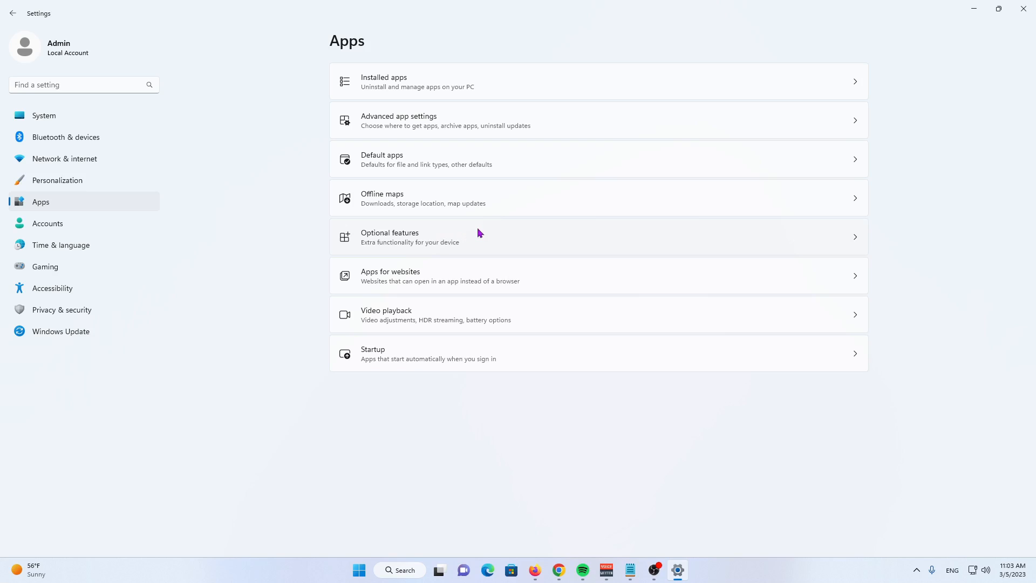
pyautogui.moveTo(466, 258)
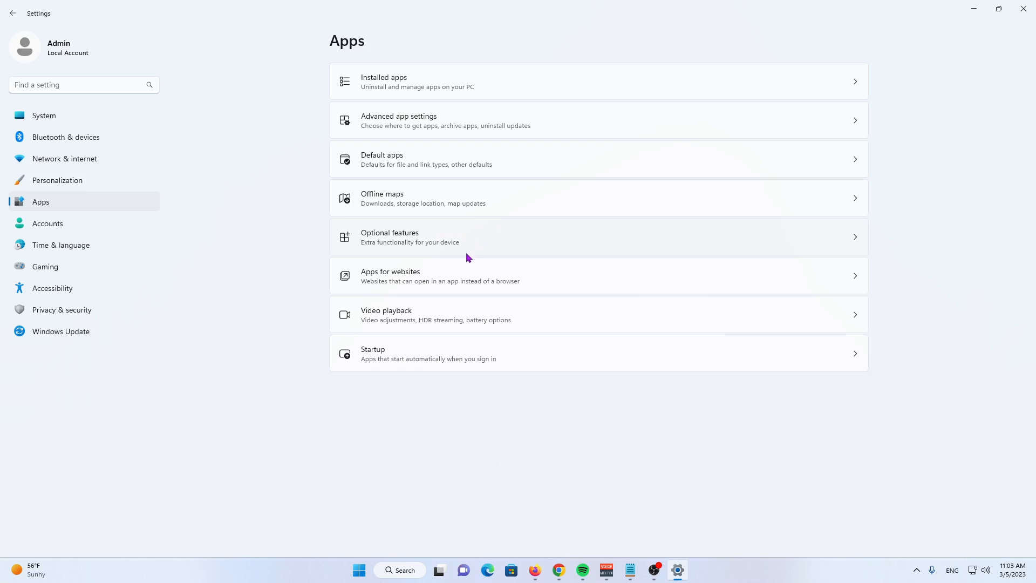
# Show Installed apps and scroll down the list to Windows Security
pyautogui.click(417, 81)
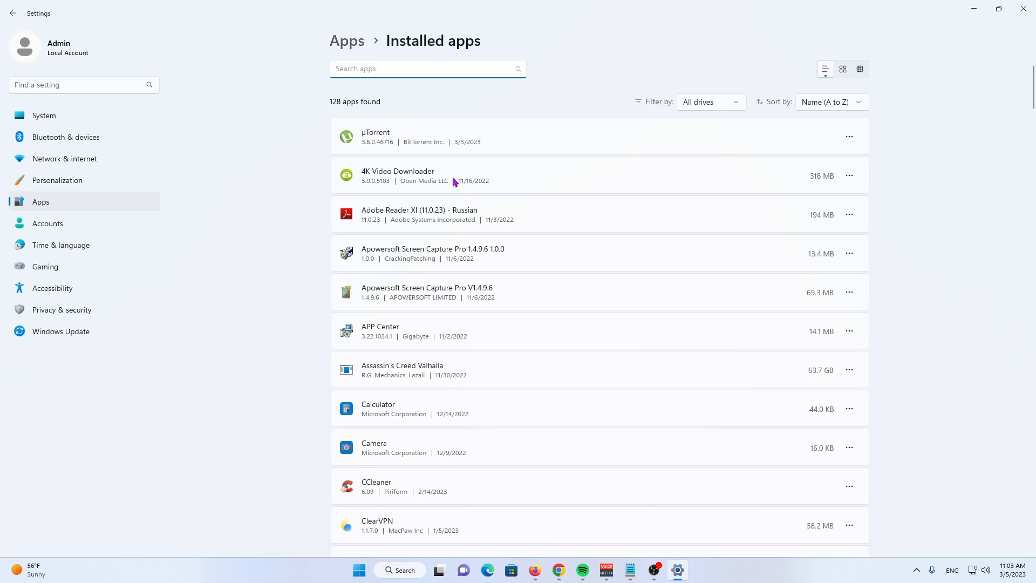
pyautogui.scroll(-3)
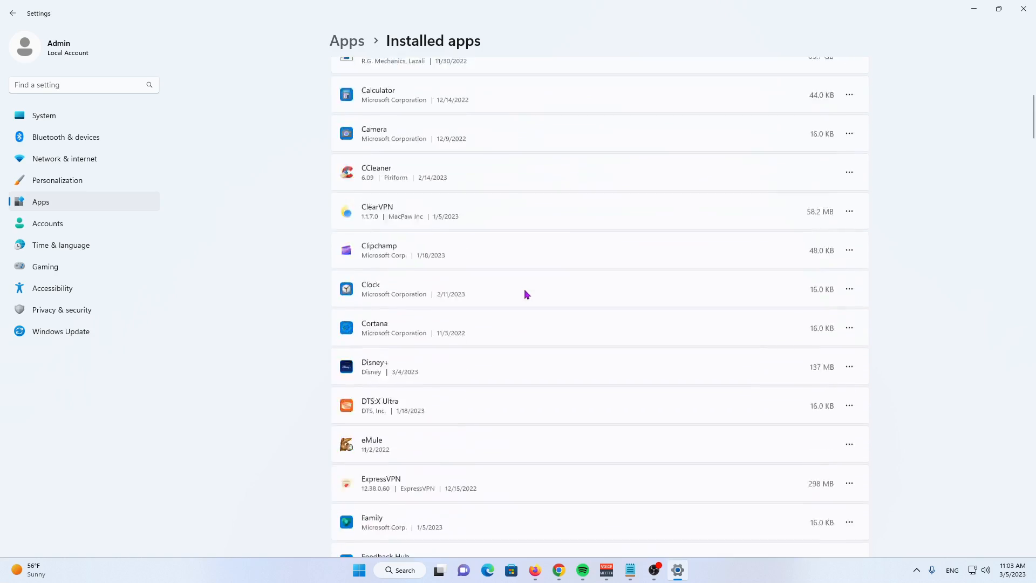
pyautogui.scroll(-3)
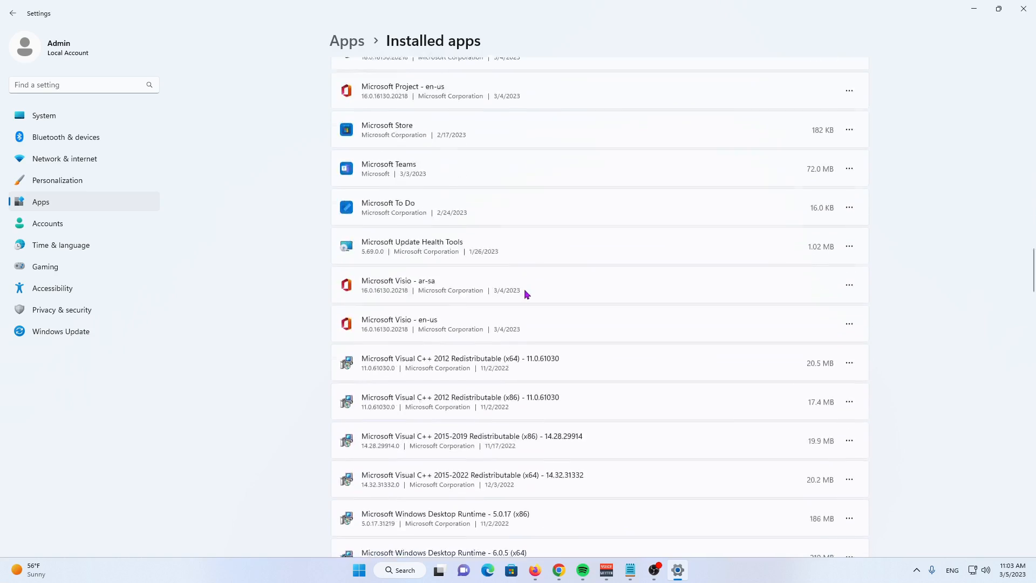
pyautogui.scroll(-3)
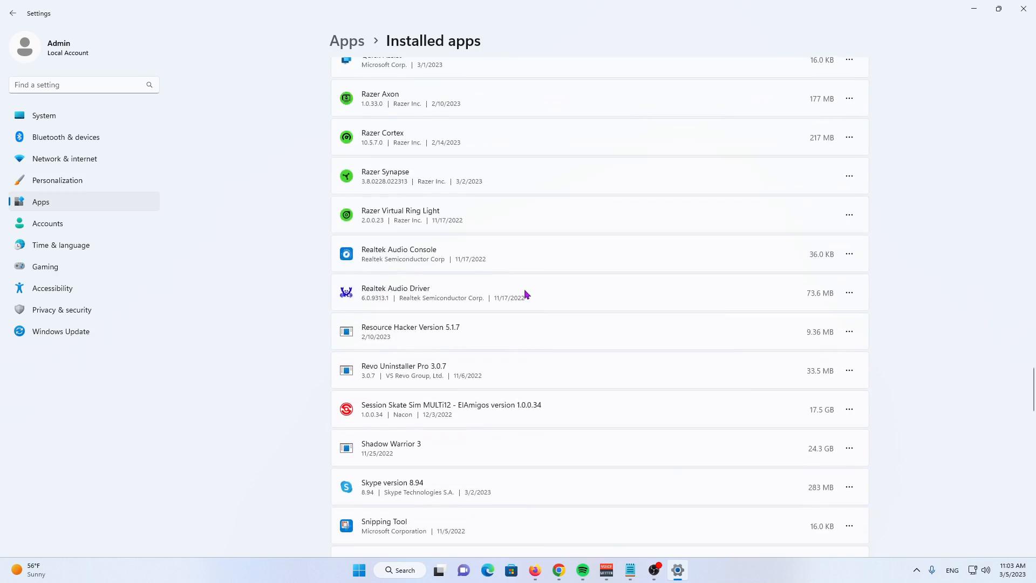
pyautogui.scroll(-3)
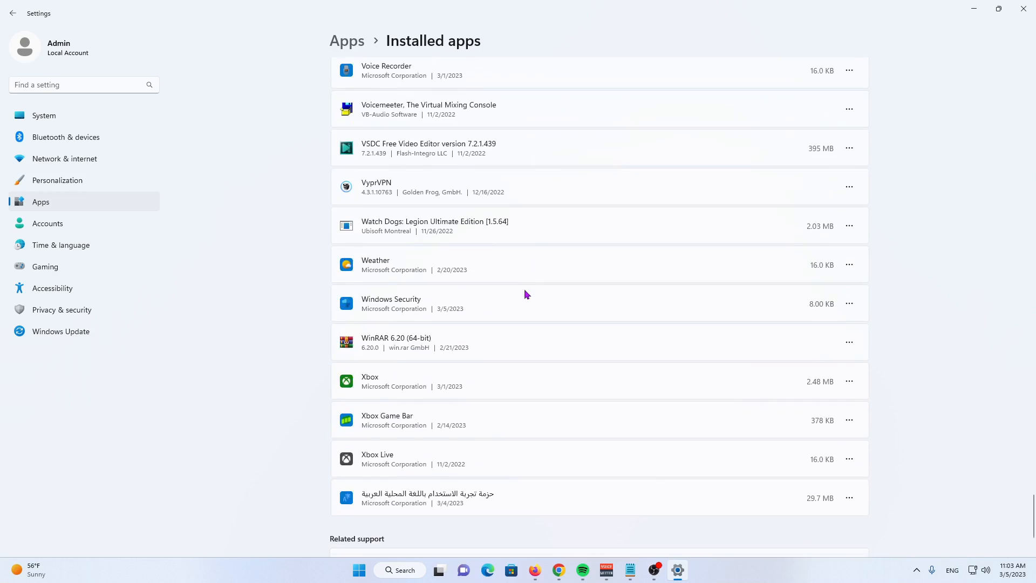
pyautogui.scroll(-3)
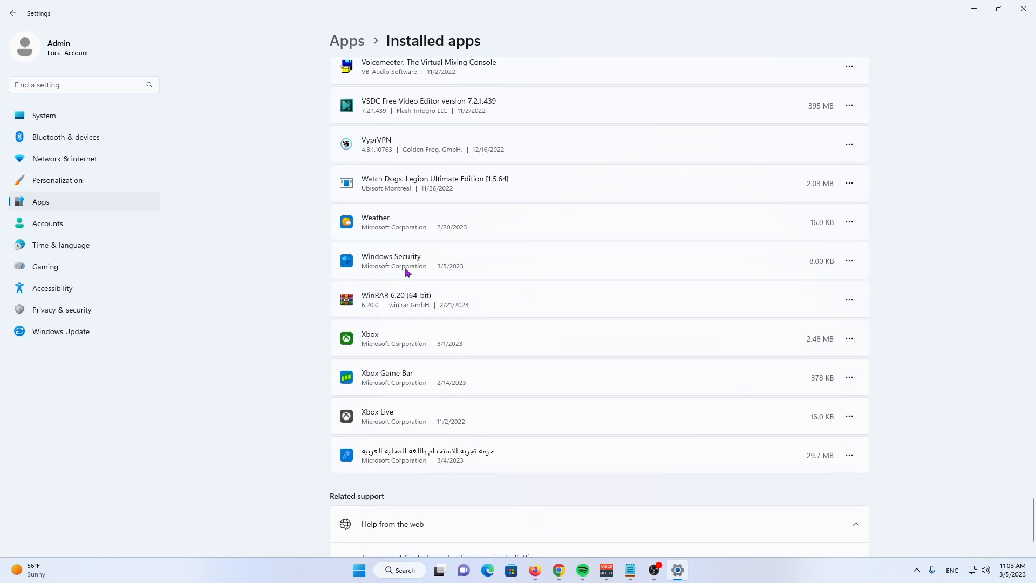
pyautogui.moveTo(849, 260)
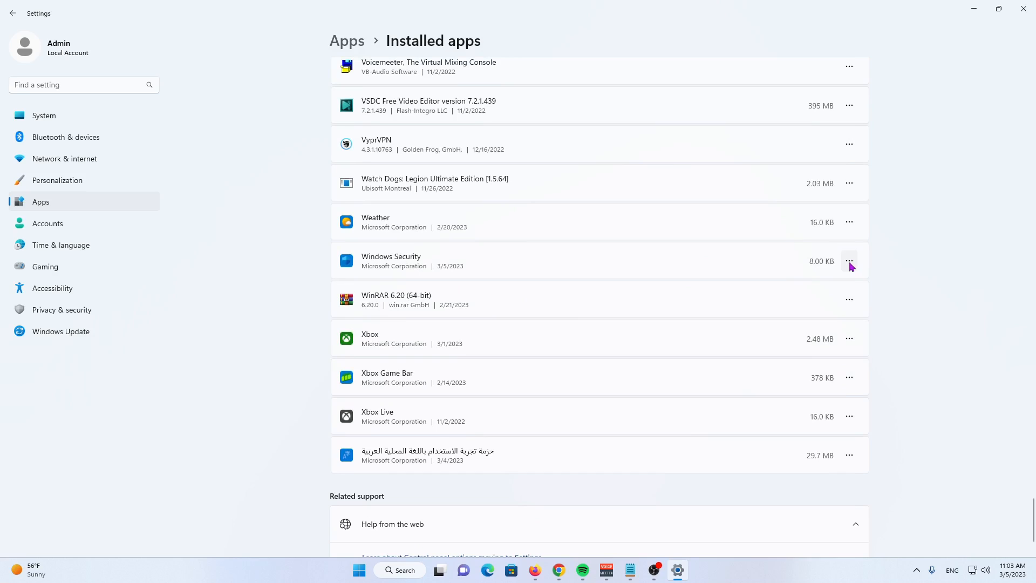
# Go to Windows Security's Advanced options and scroll to the Repair and Reset section
pyautogui.click(849, 260)
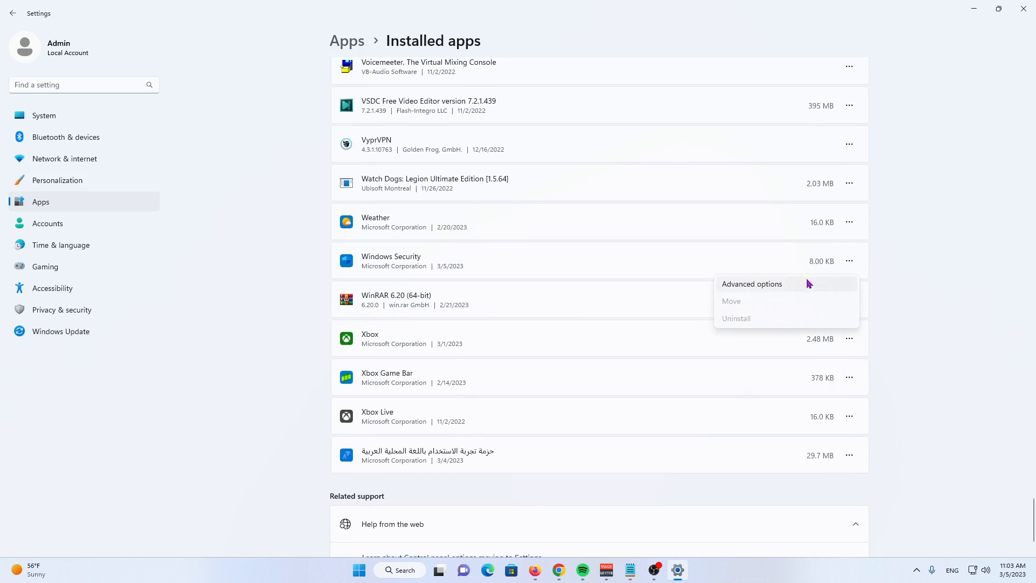
pyautogui.click(751, 284)
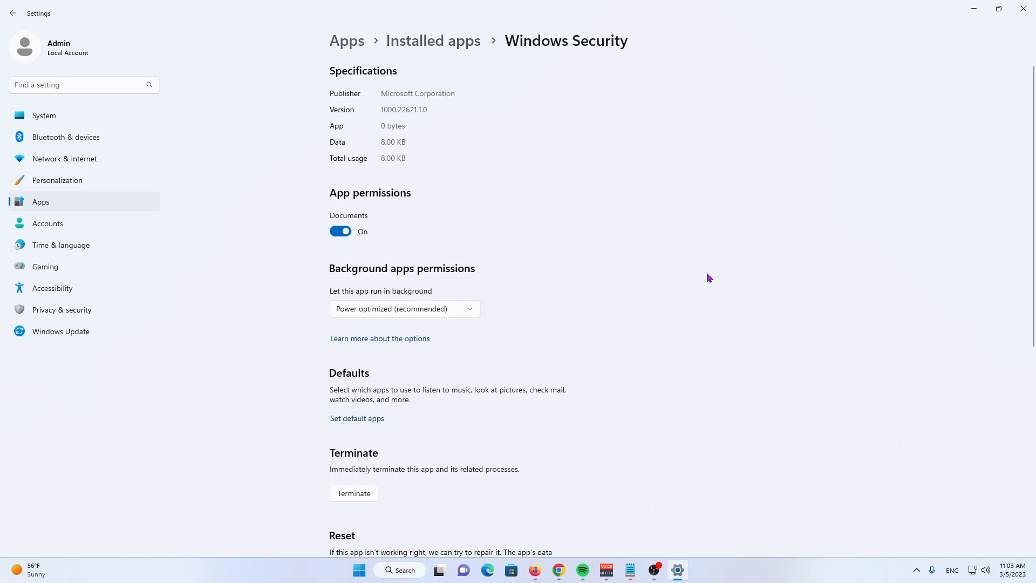
pyautogui.scroll(-3)
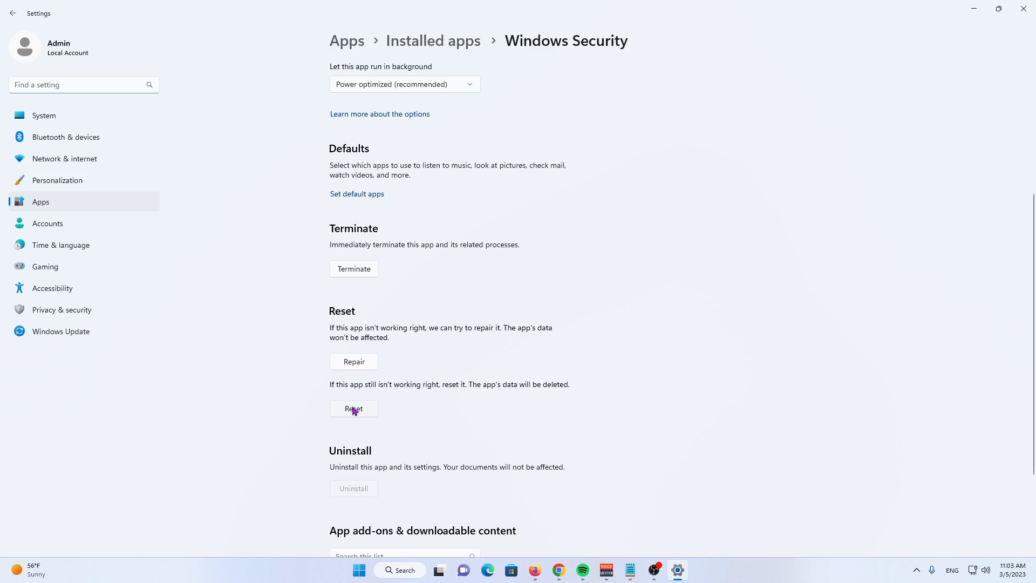
pyautogui.moveTo(663, 339)
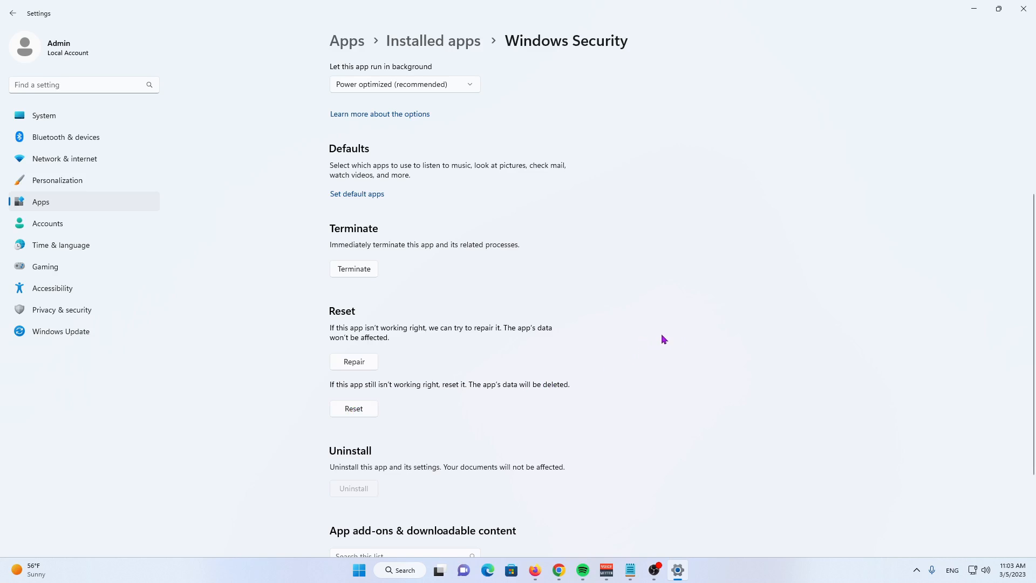
pyautogui.moveTo(658, 341)
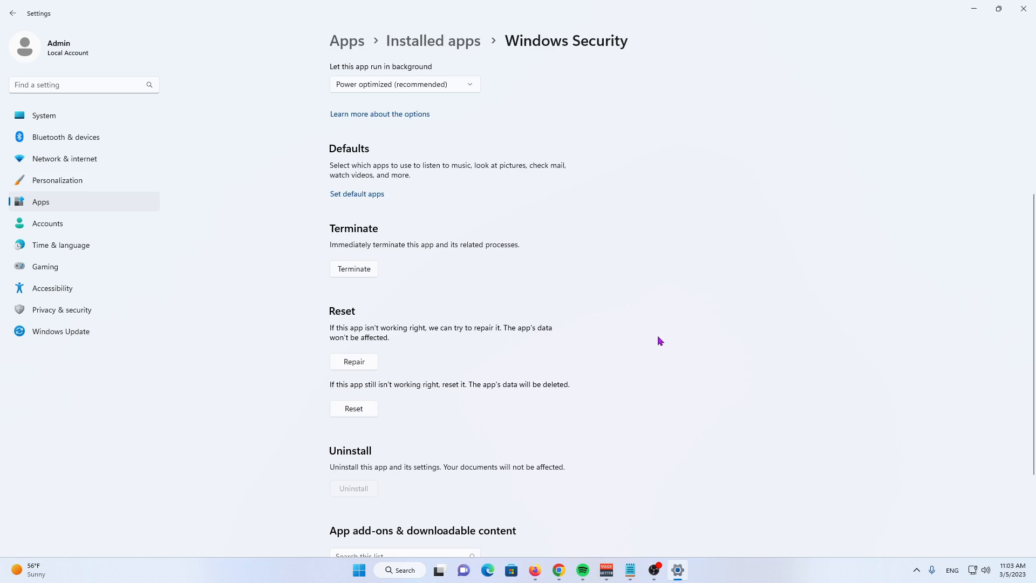
pyautogui.moveTo(654, 348)
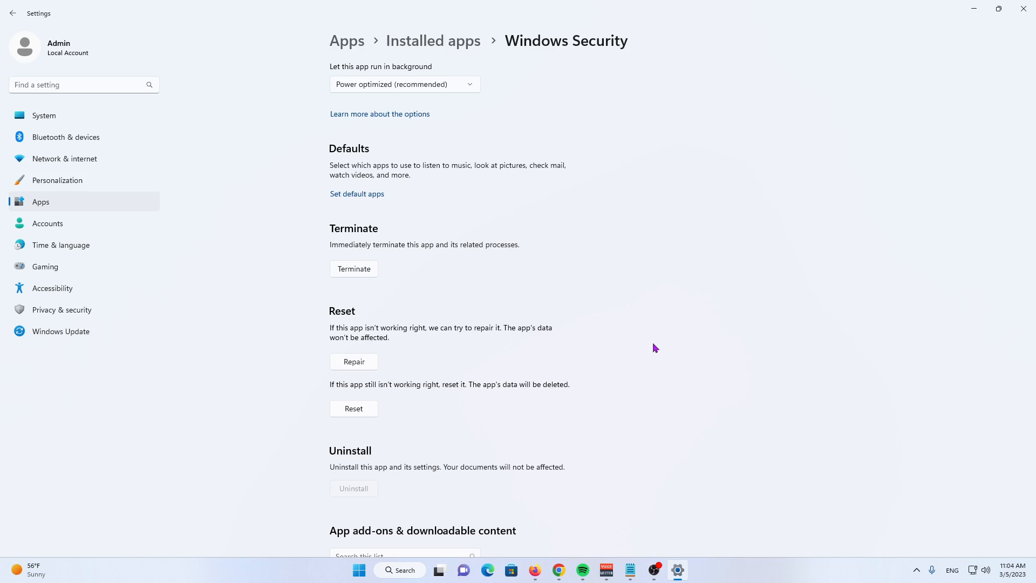
pyautogui.moveTo(636, 346)
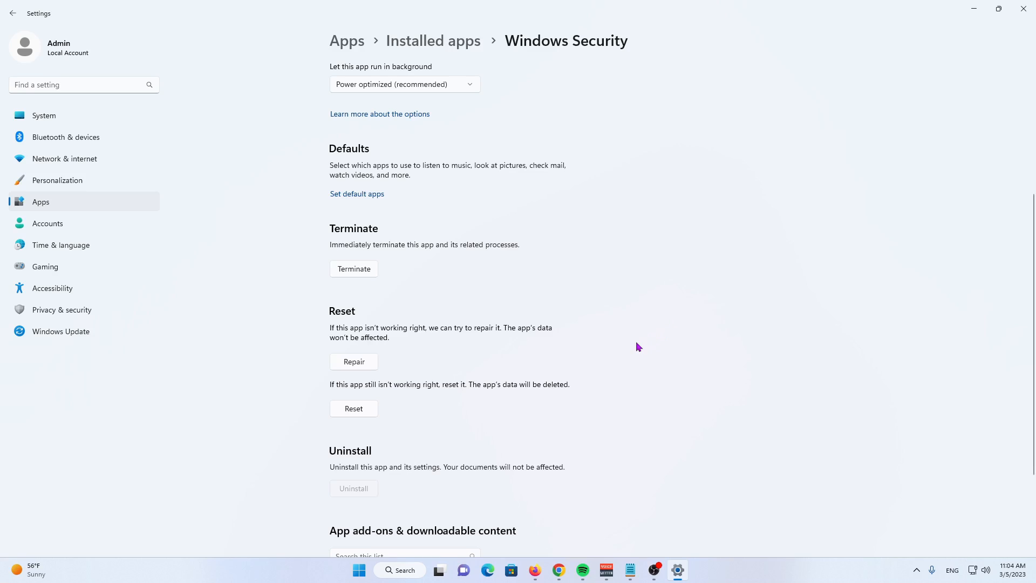
pyautogui.moveTo(640, 355)
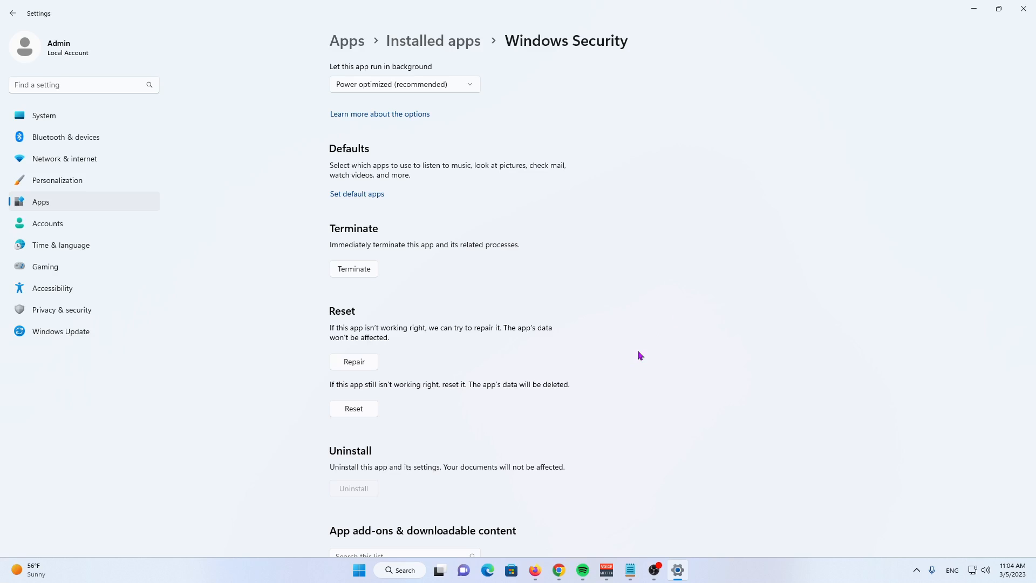
pyautogui.moveTo(632, 358)
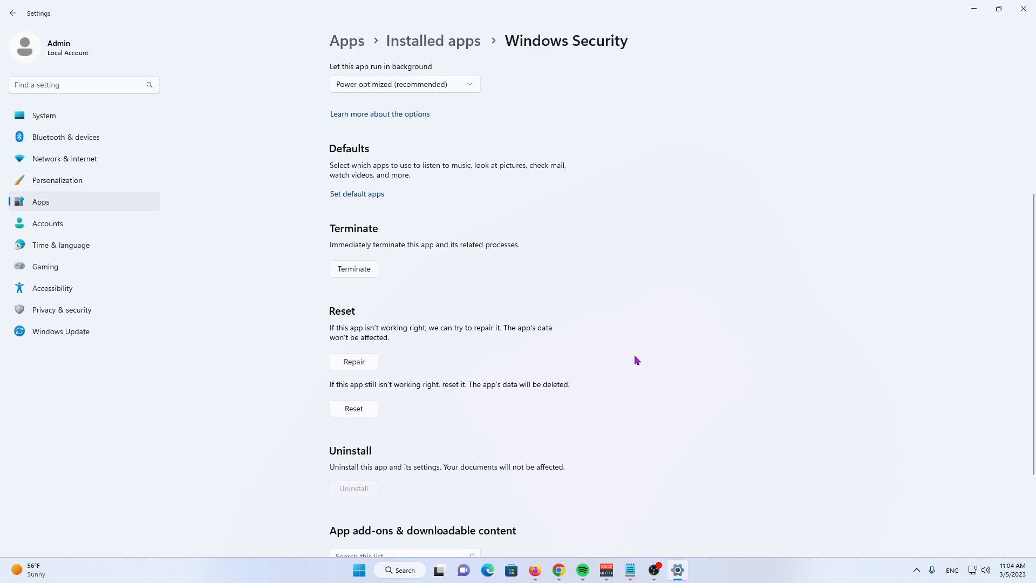
pyautogui.moveTo(637, 357)
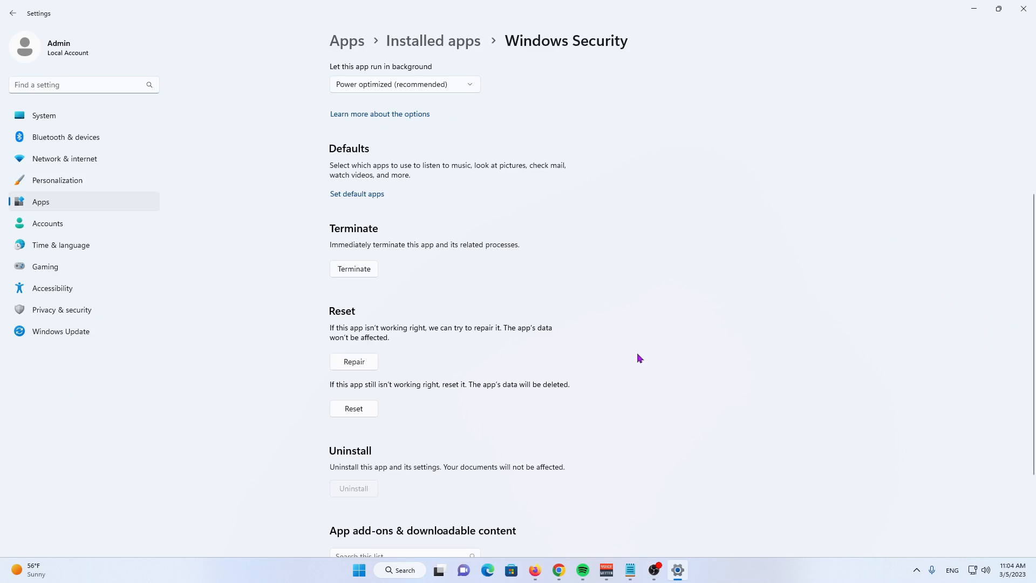
pyautogui.moveTo(661, 358)
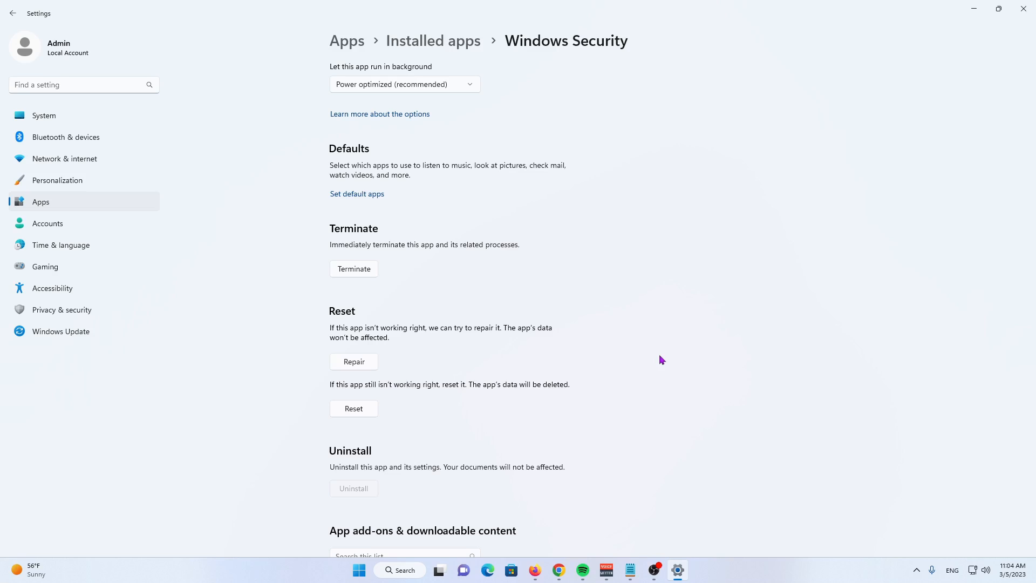
pyautogui.moveTo(700, 368)
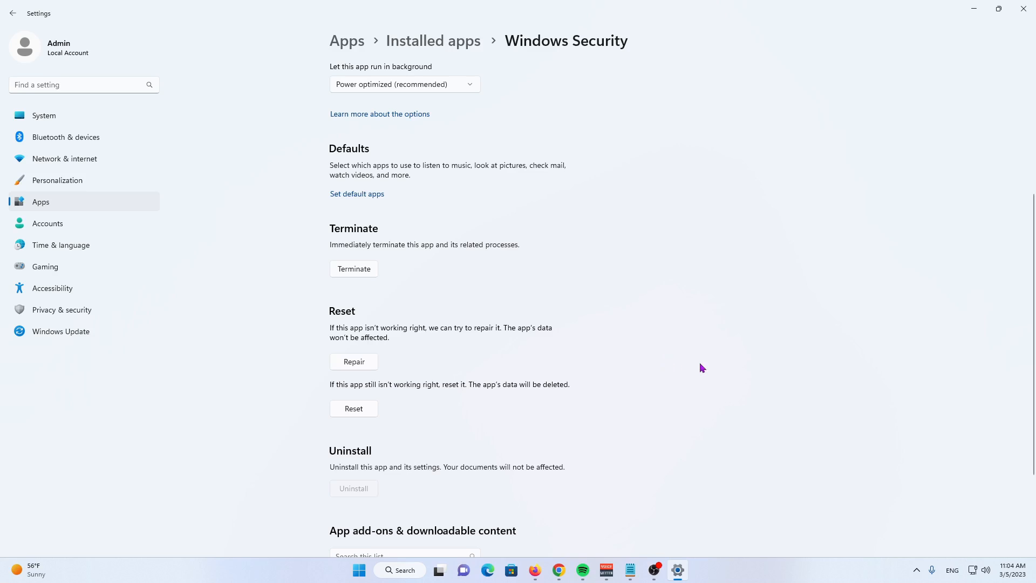
pyautogui.moveTo(638, 358)
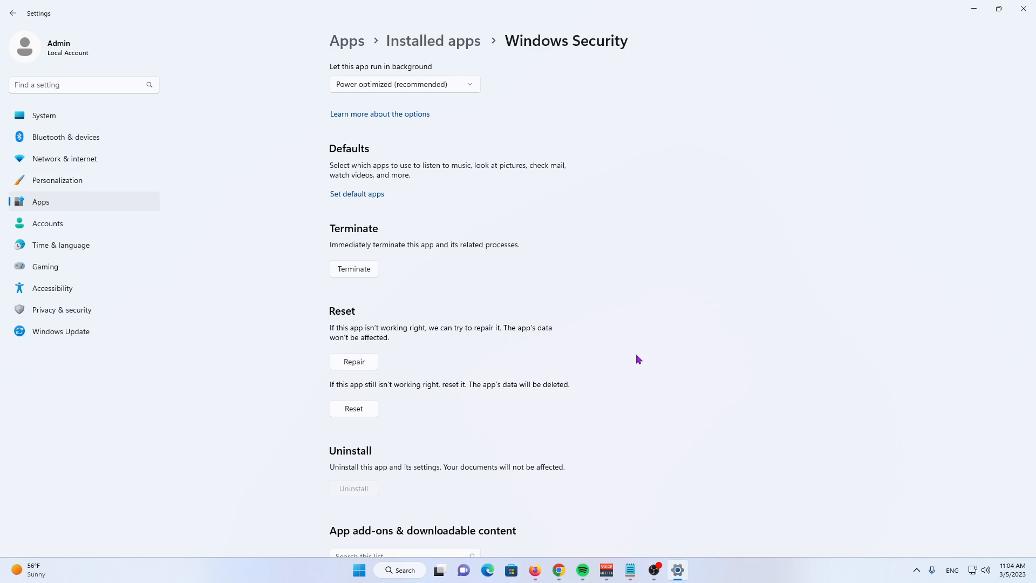
pyautogui.moveTo(662, 368)
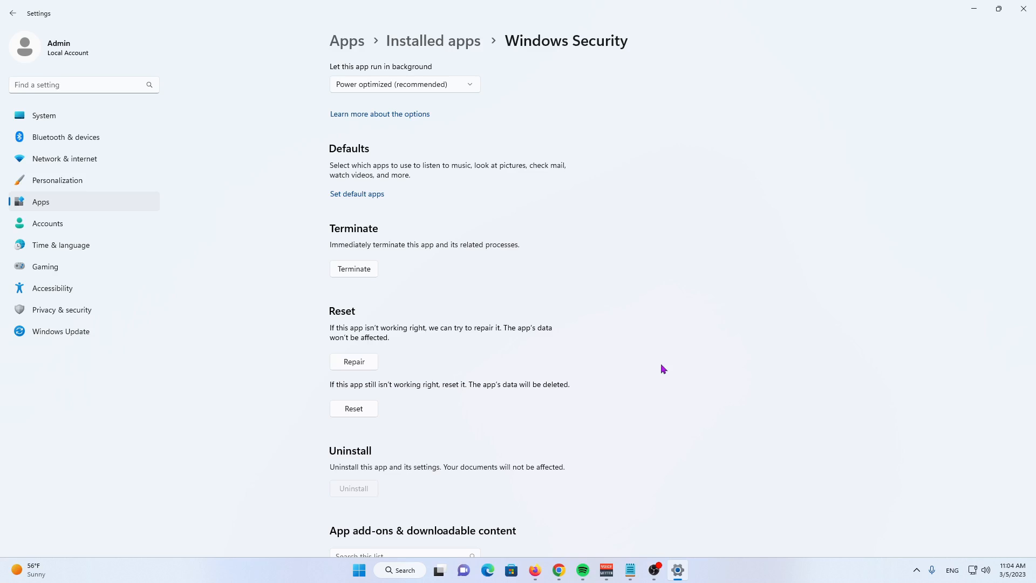
pyautogui.moveTo(672, 375)
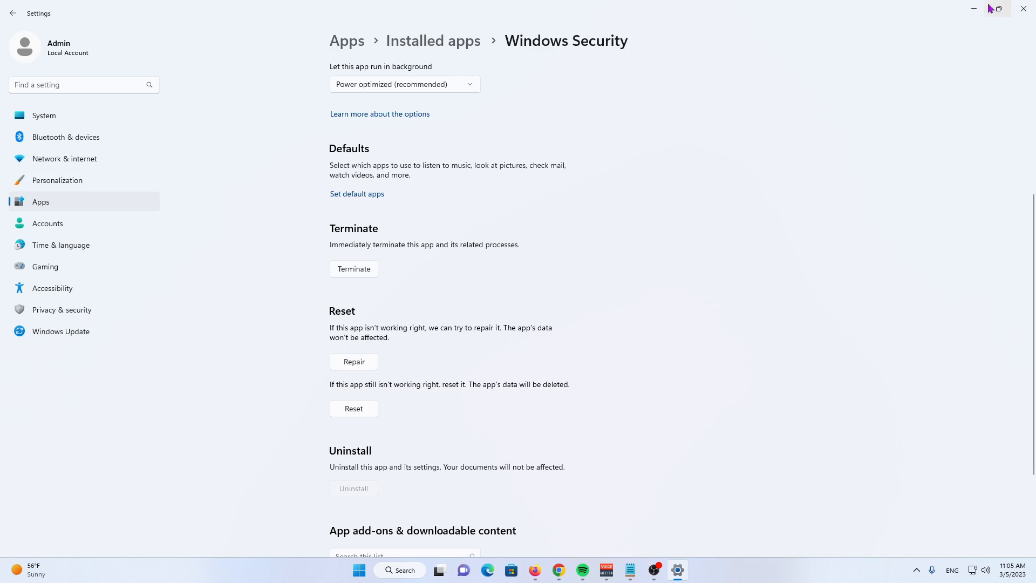
pyautogui.moveTo(972, 9)
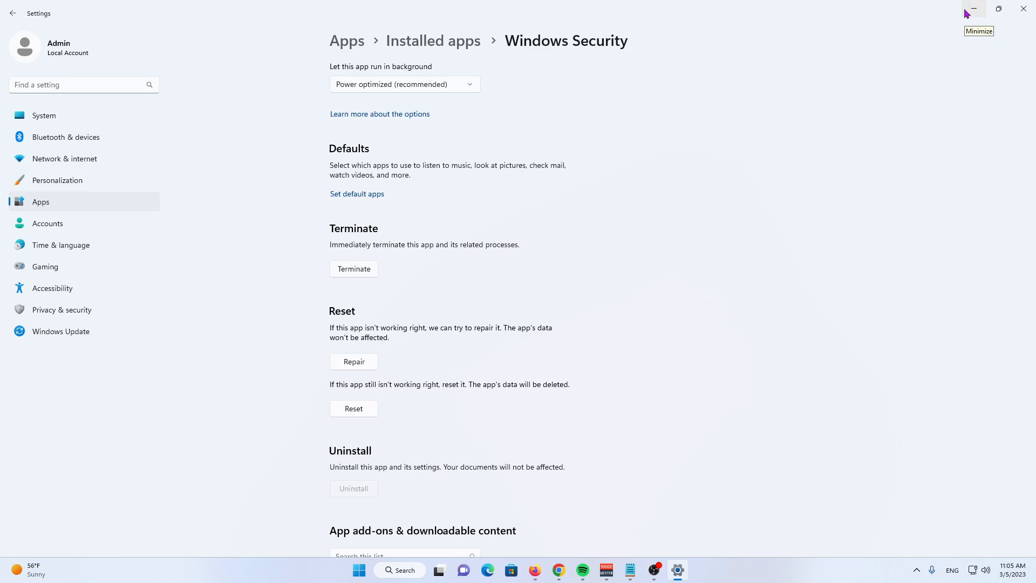
pyautogui.moveTo(972, 10)
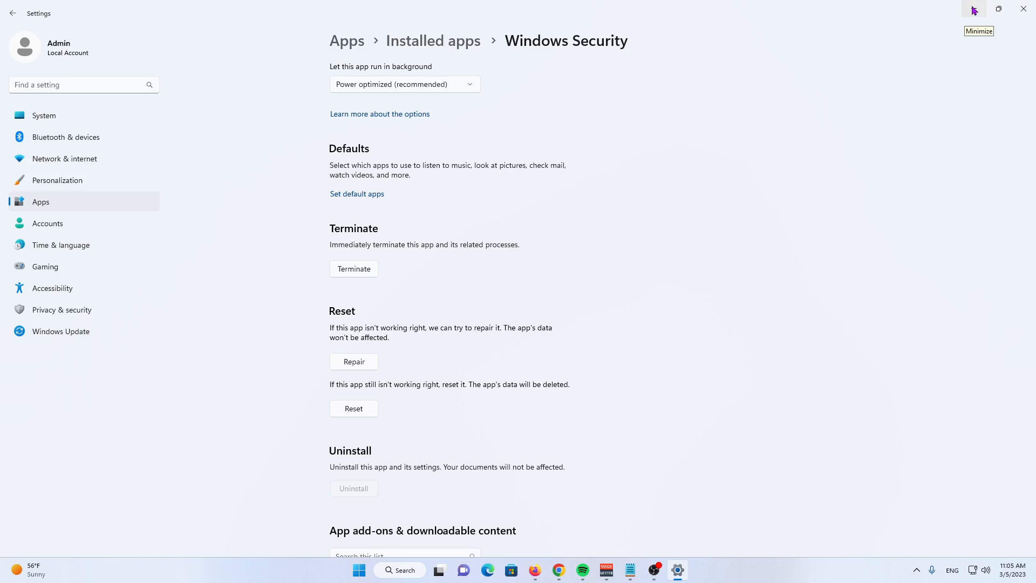